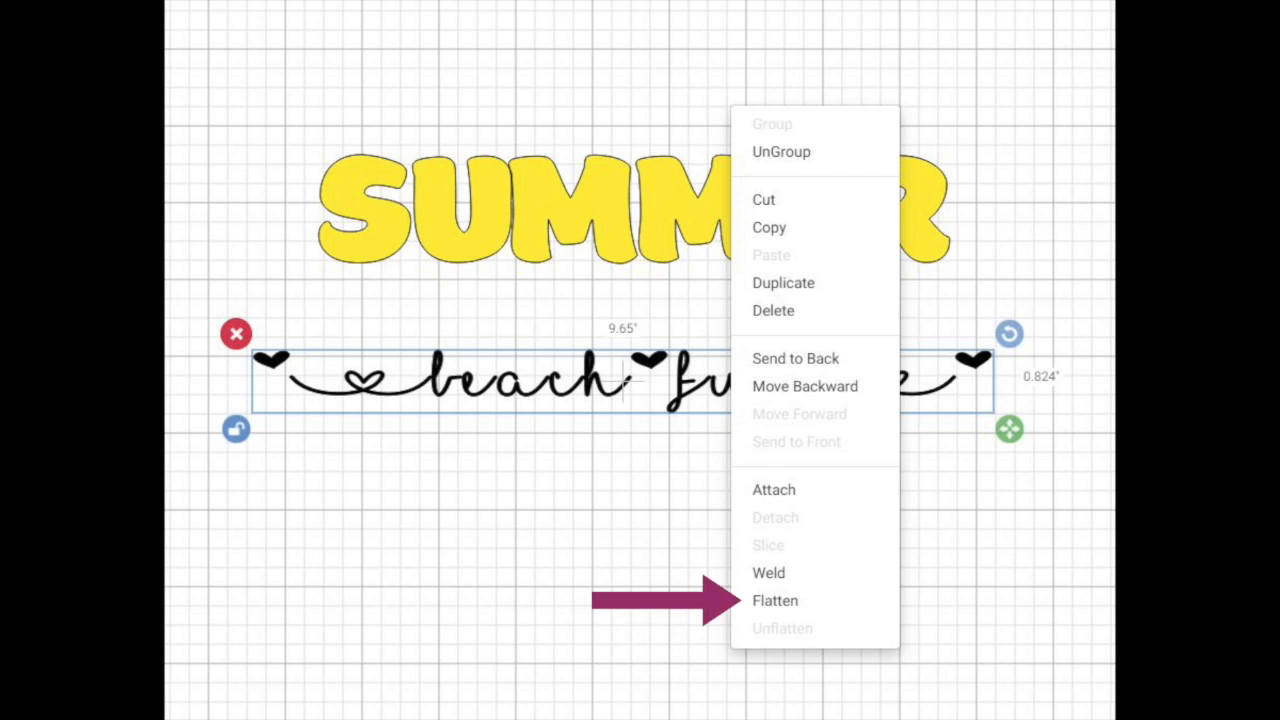
Flatten the 'beach fun' script into a print-then-cut layer and proceed past the mat preview.
click(775, 600)
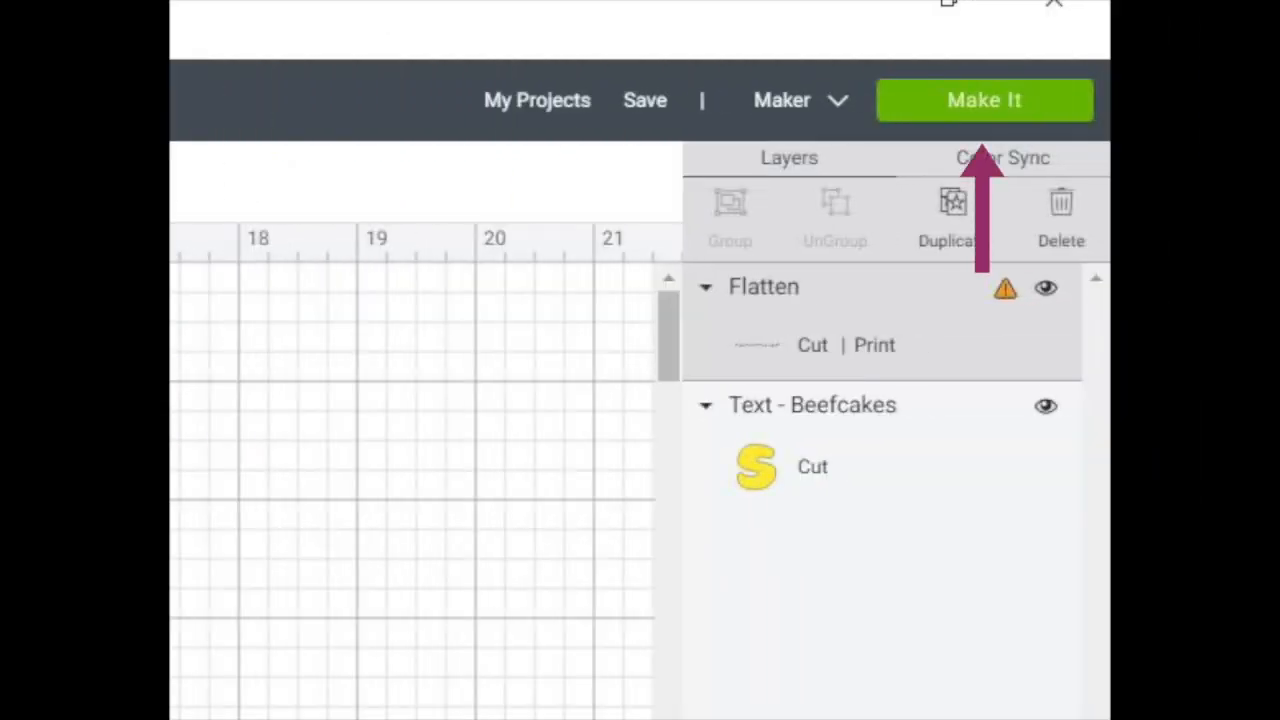
click(984, 99)
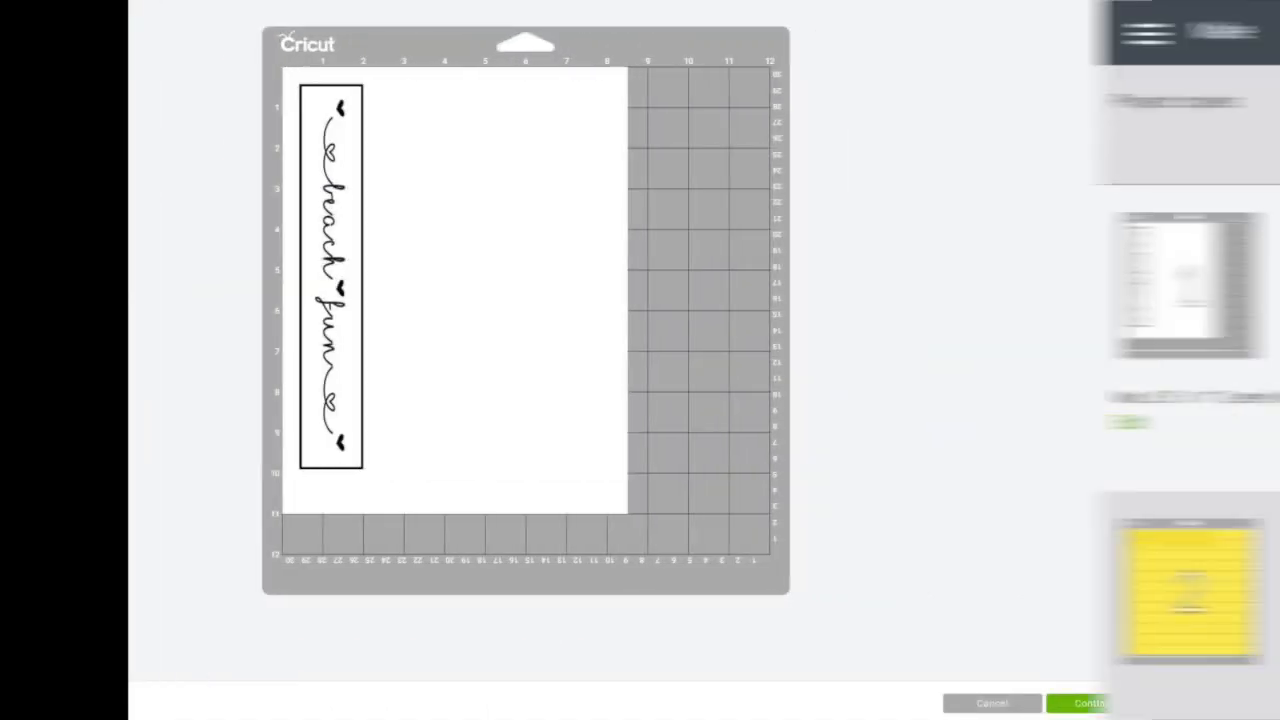
click(1088, 703)
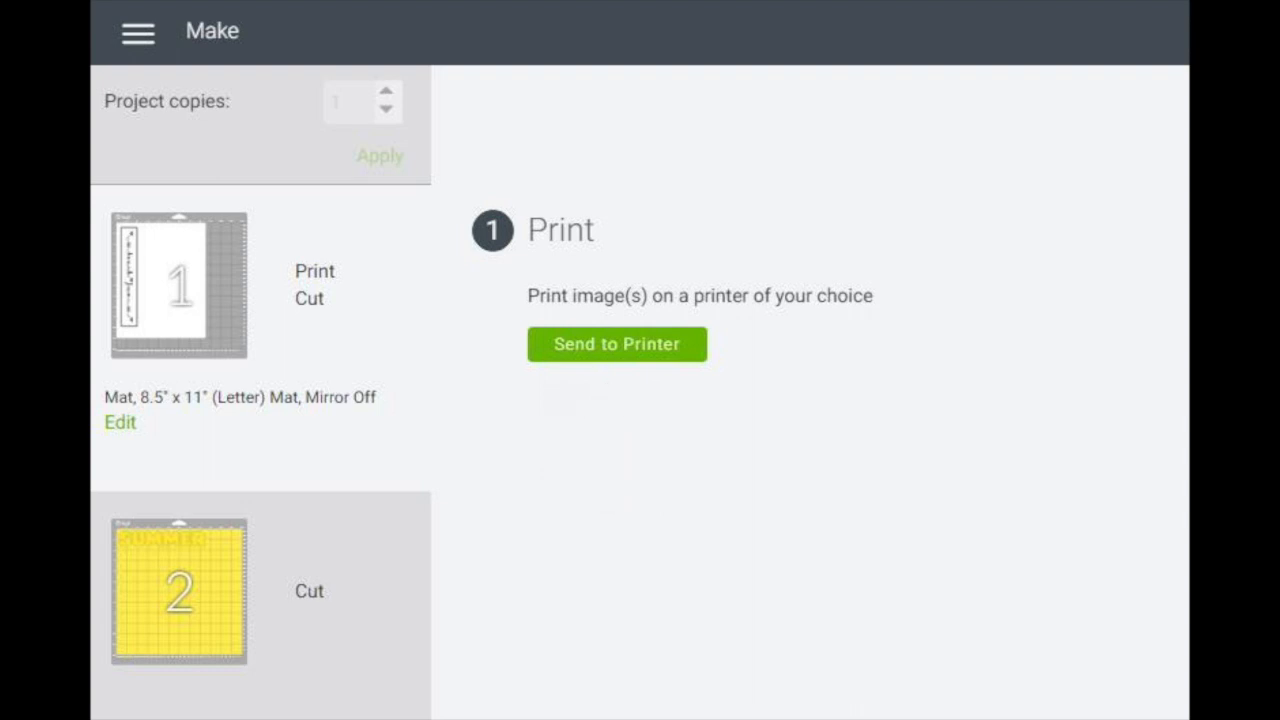
Print the 'beach fun' script mat using Microsoft Print to PDF.
click(616, 344)
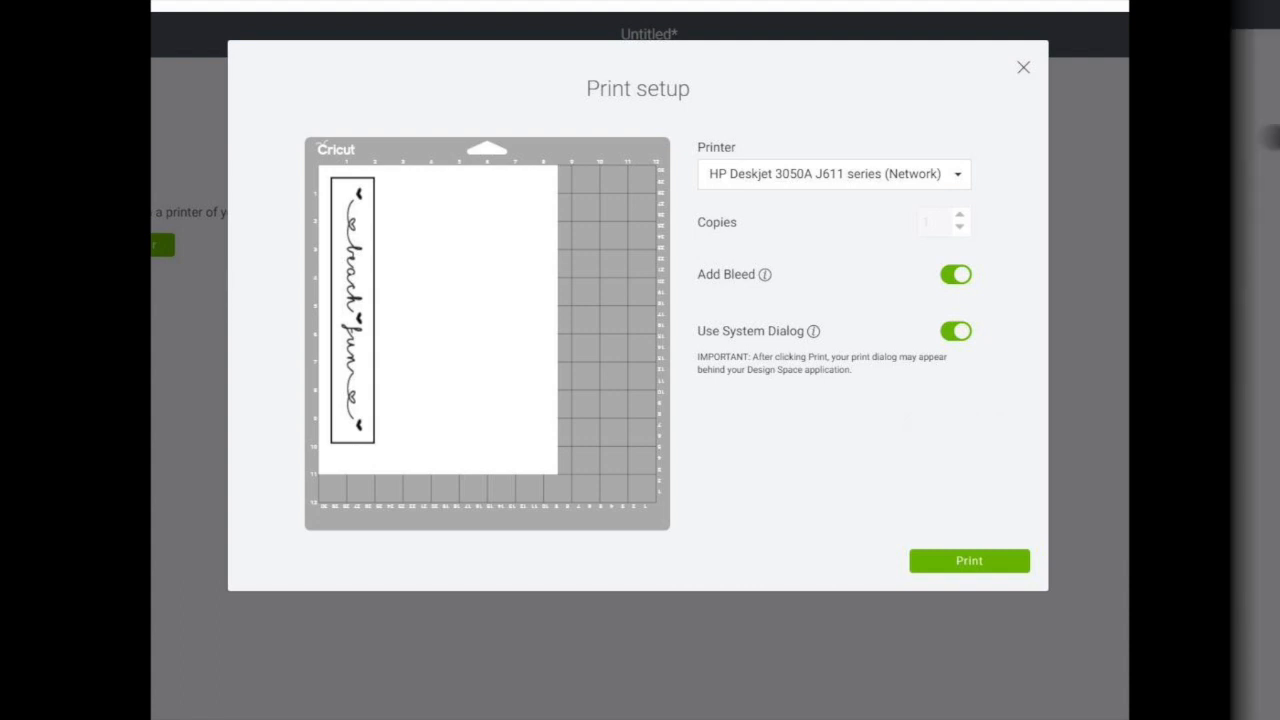
click(968, 560)
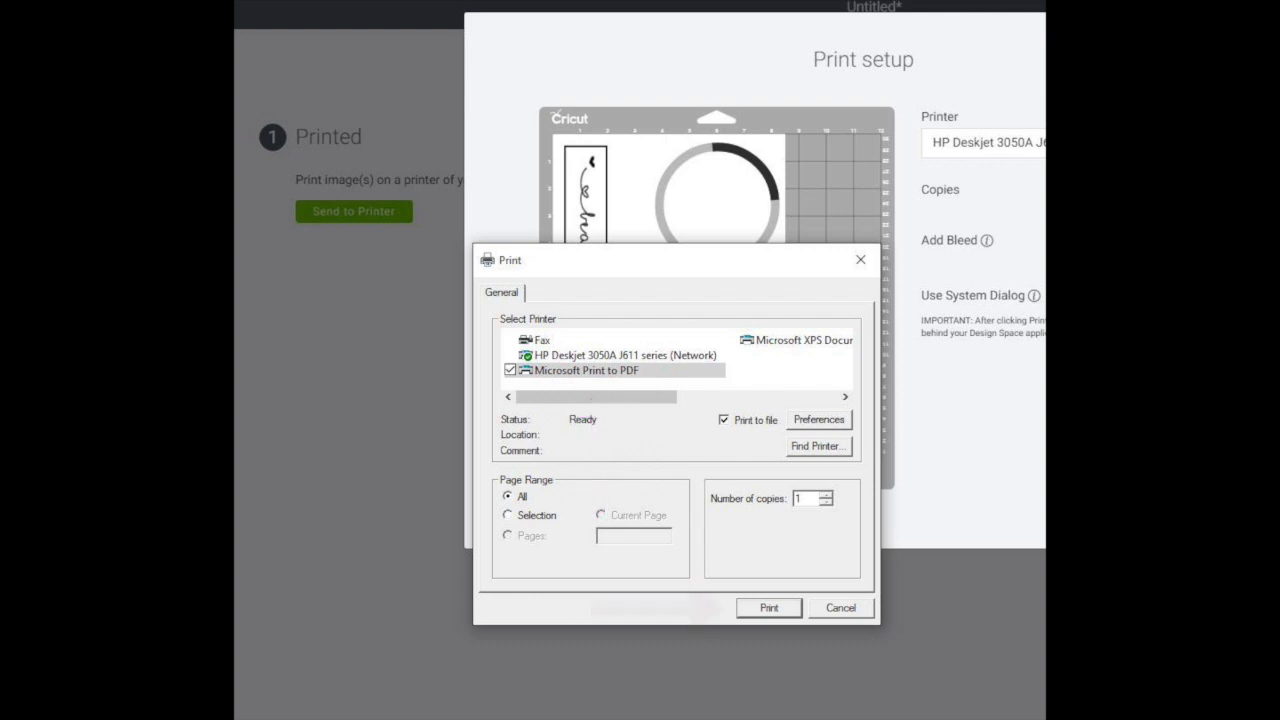
click(768, 607)
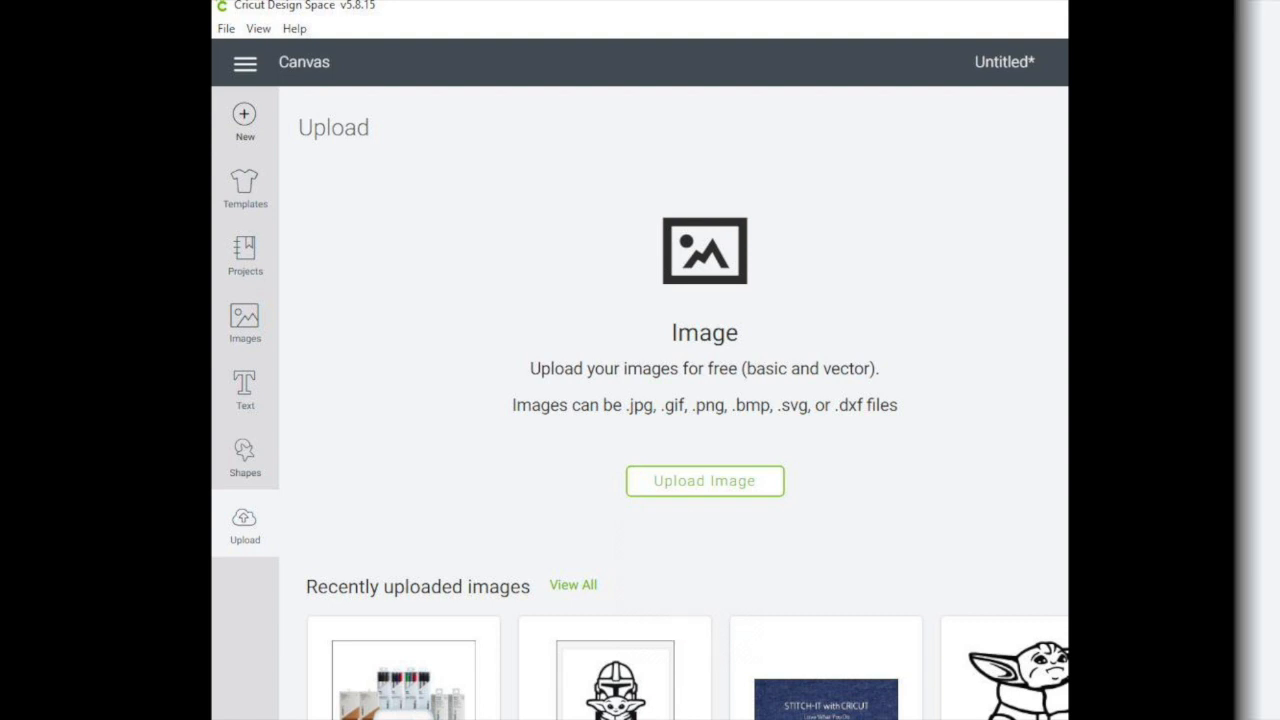
Choose an image file to upload for the printed 'beach fun' script.
click(704, 481)
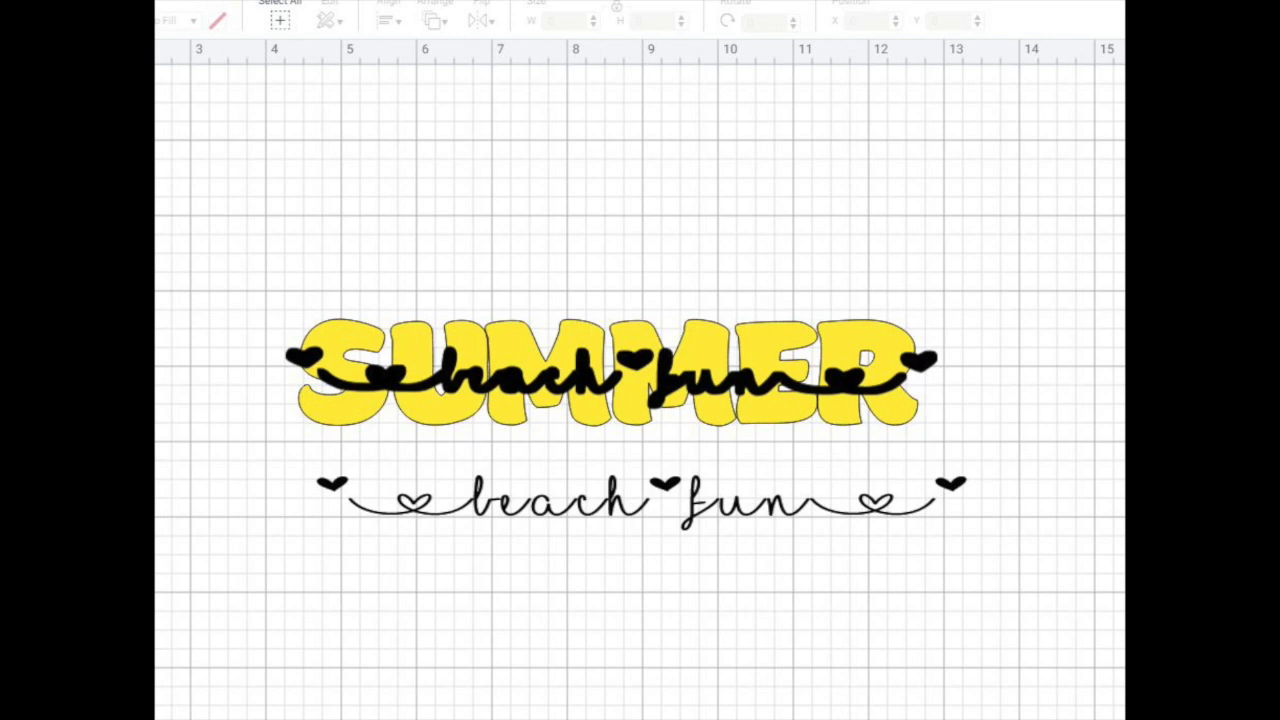
Slice the overlapping 'beach fun' script out of the yellow SUMMER lettering.
right_click(600, 375)
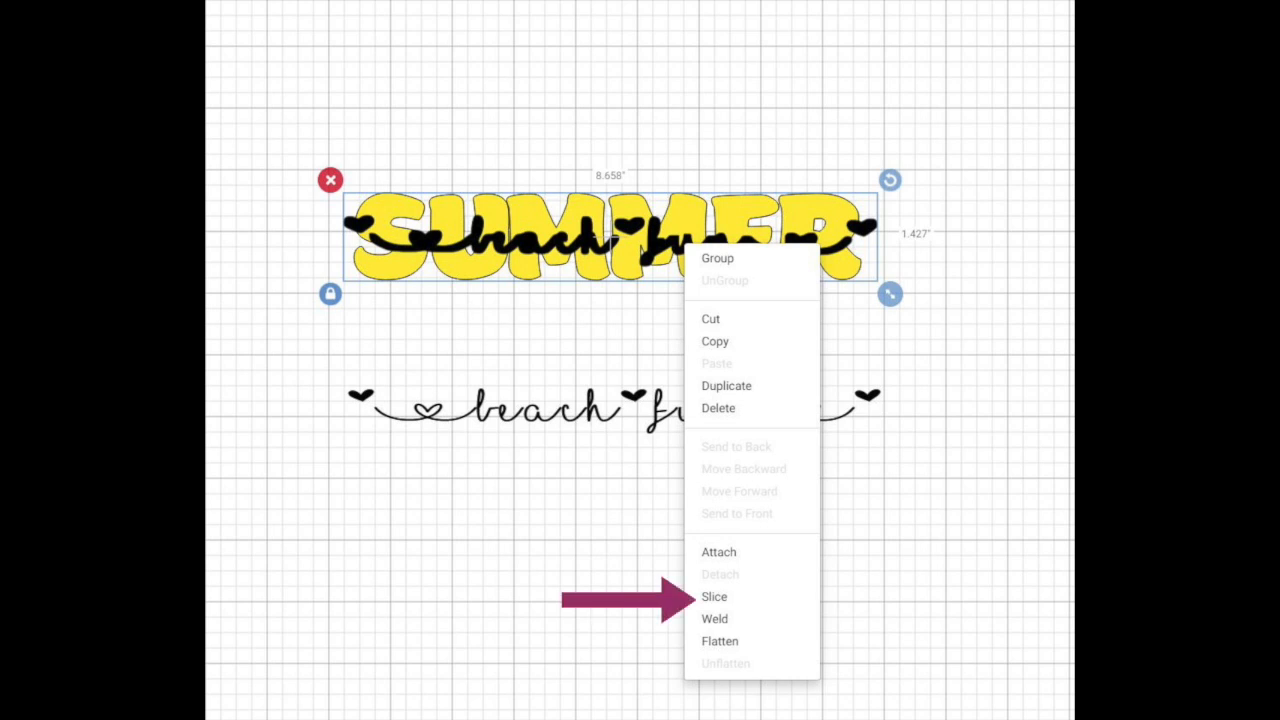
click(714, 596)
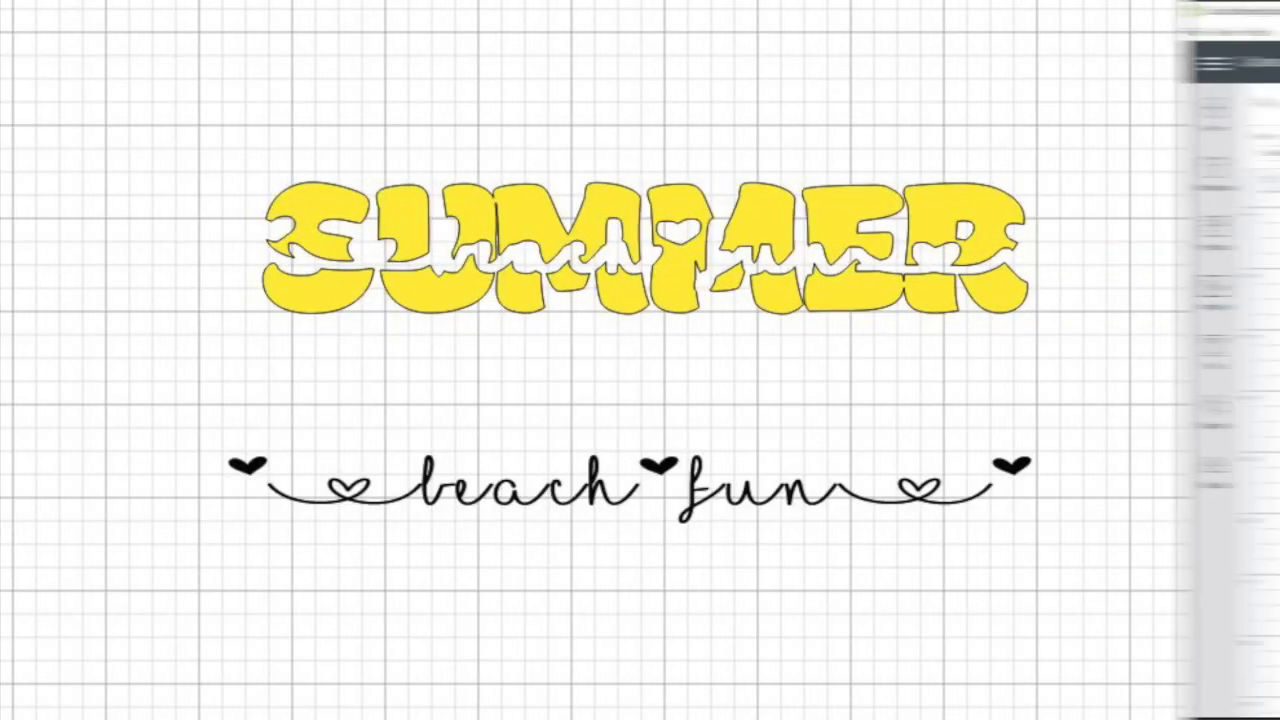